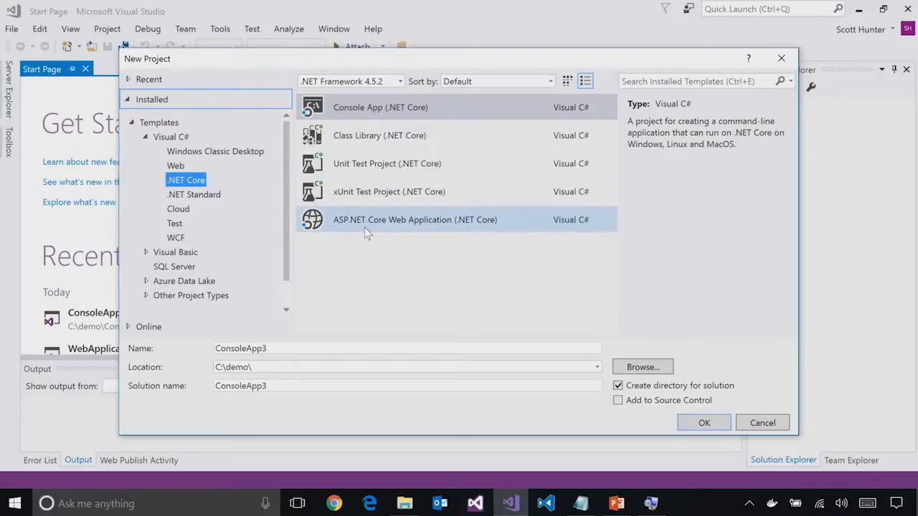
# - Create ConsoleApp3 from the Console App (.NET Core) template under .NET Core
pyautogui.click(193, 194)
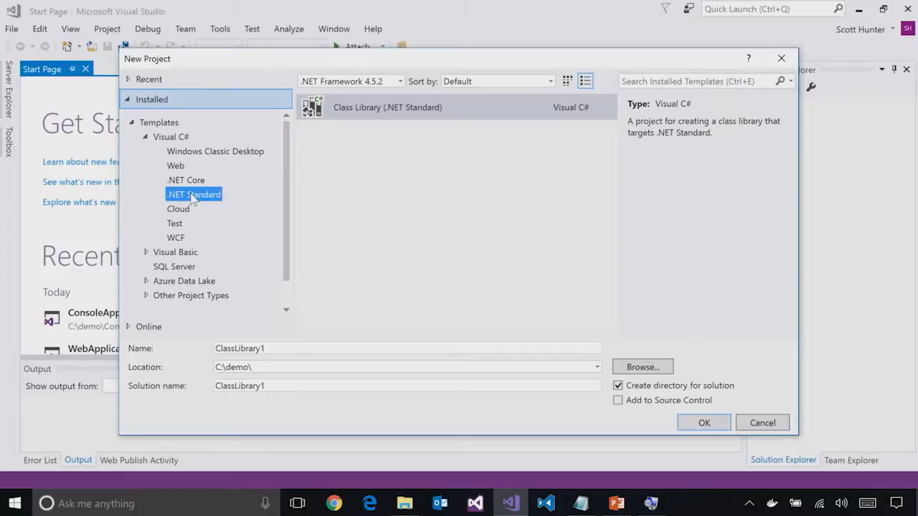
pyautogui.moveTo(192, 188)
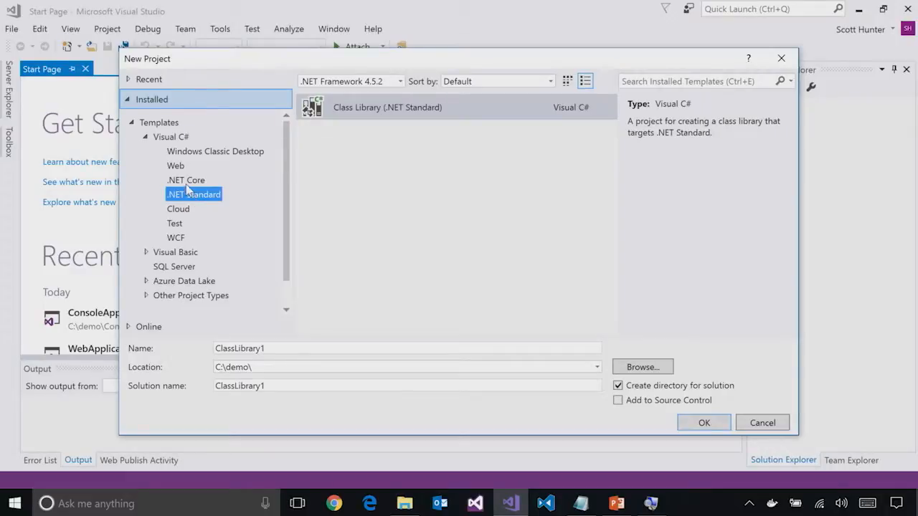
pyautogui.click(186, 180)
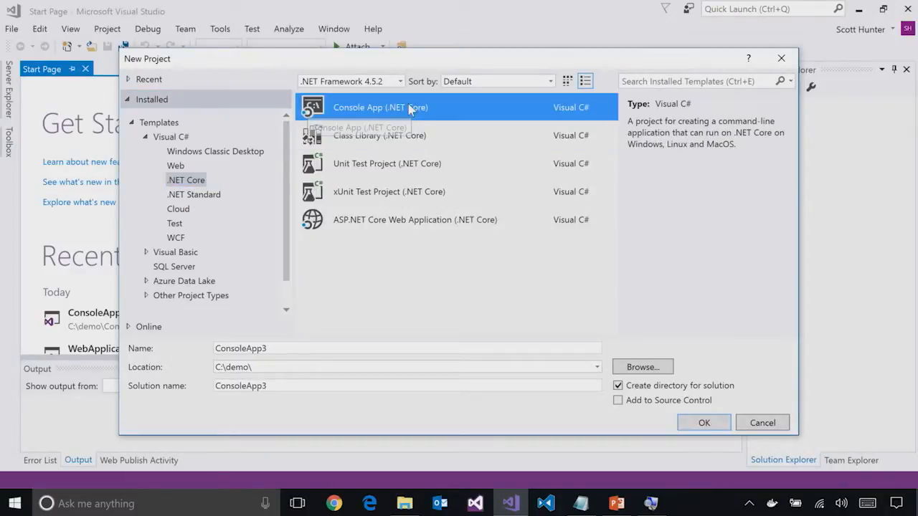
pyautogui.click(704, 422)
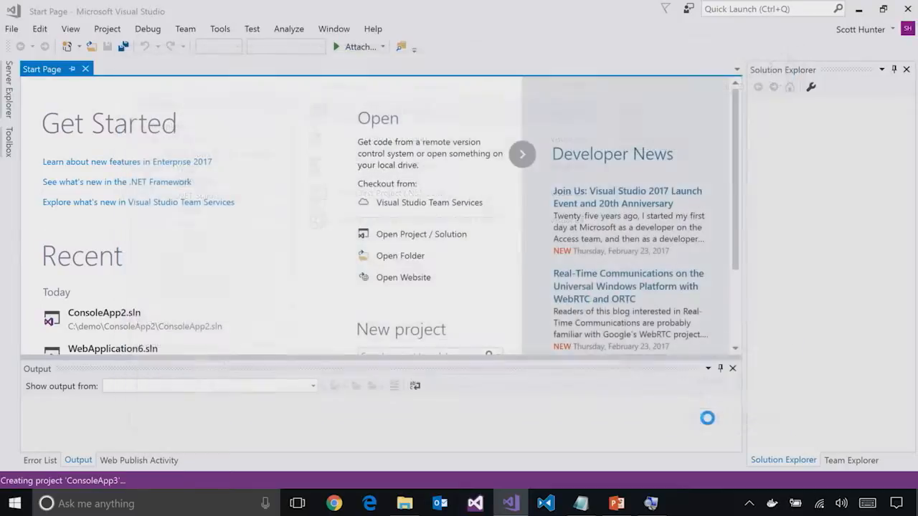
pyautogui.moveTo(710, 423)
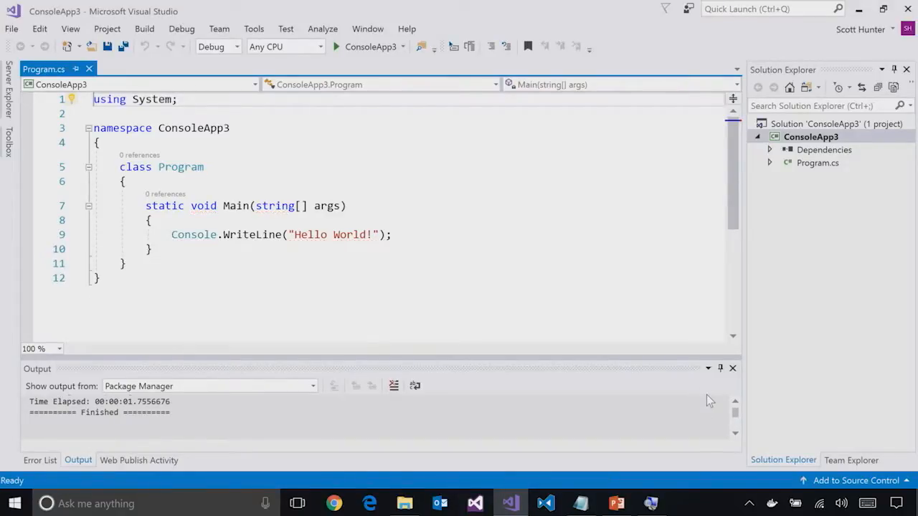
pyautogui.click(810, 137)
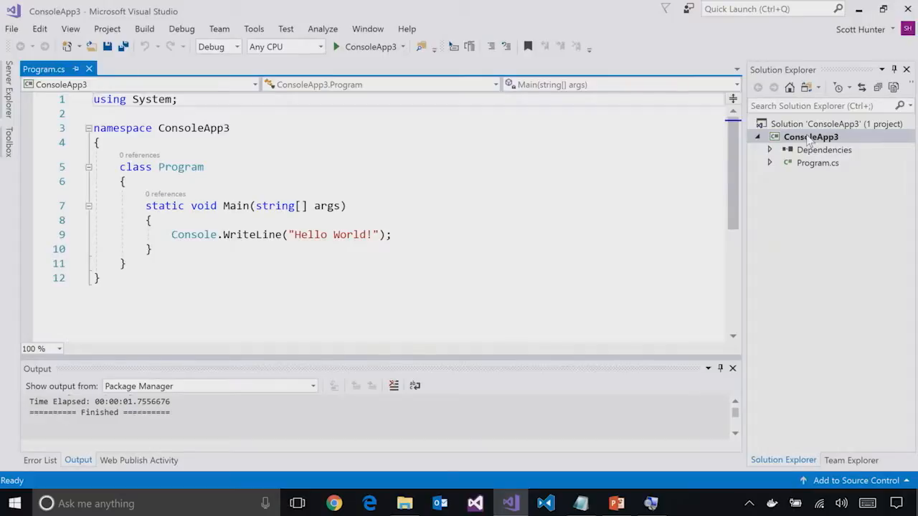
pyautogui.rightClick(811, 136)
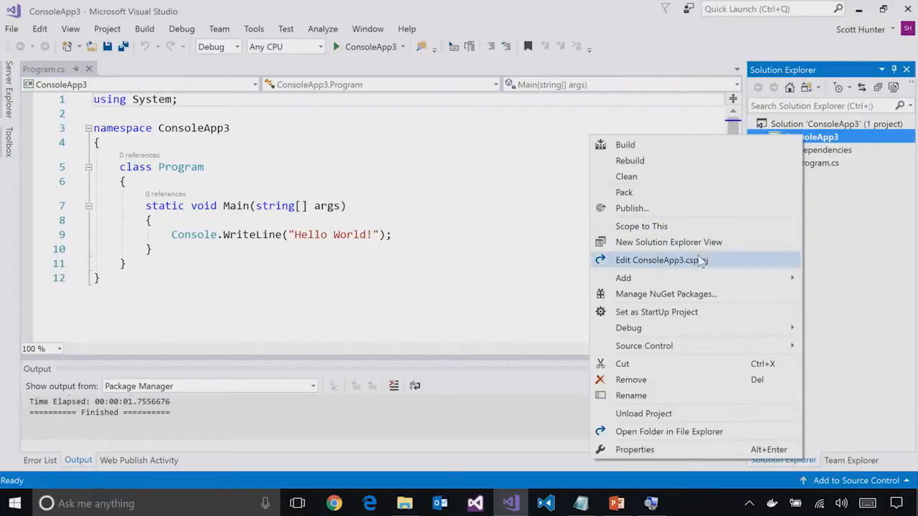
pyautogui.click(658, 260)
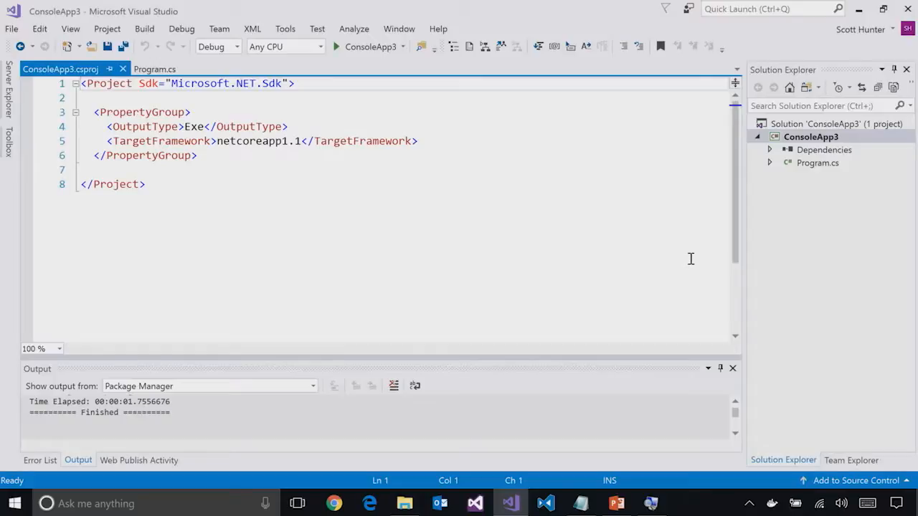
pyautogui.click(154, 69)
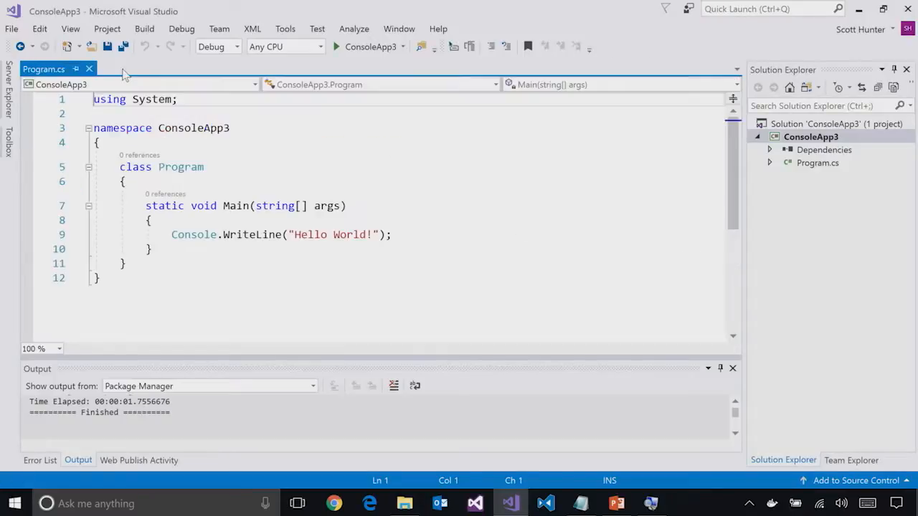
# - Install Newtonsoft.Json 9.0.1 from NuGet Browse, approving the changes and accepting licenses
pyautogui.rightClick(810, 137)
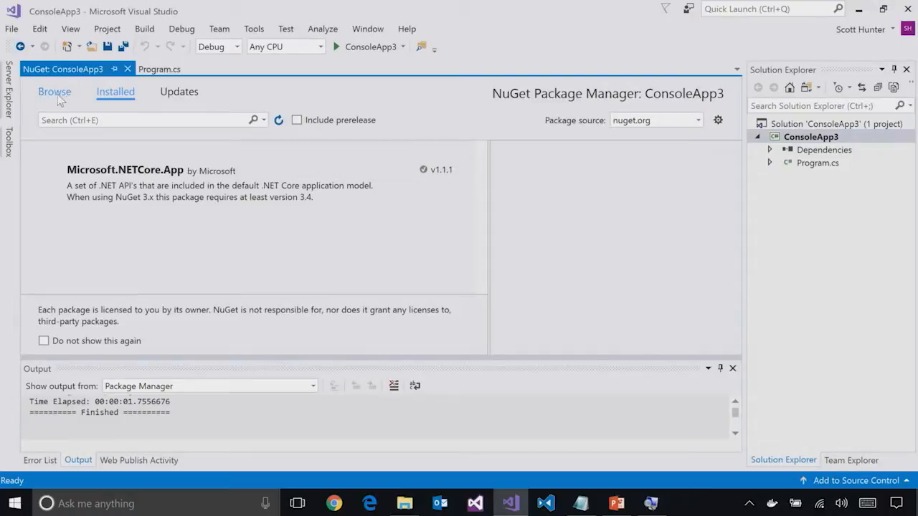
pyautogui.click(55, 91)
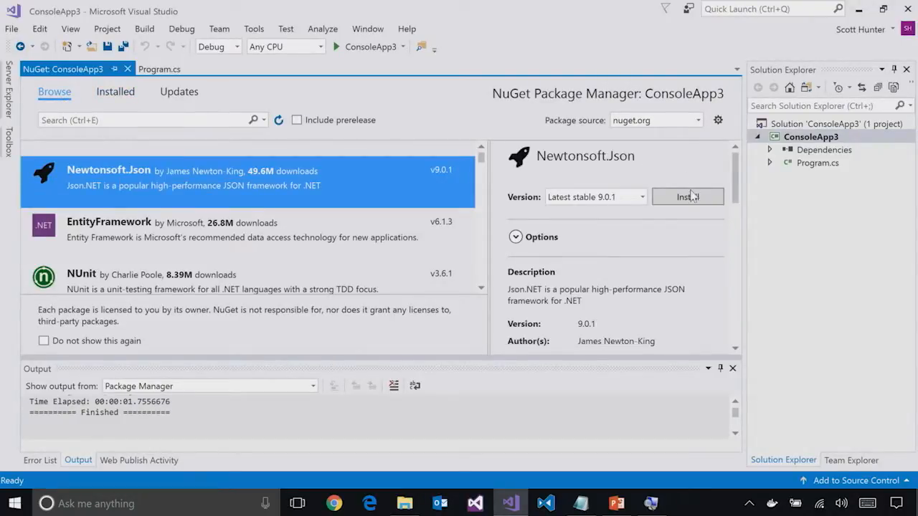
pyautogui.click(687, 197)
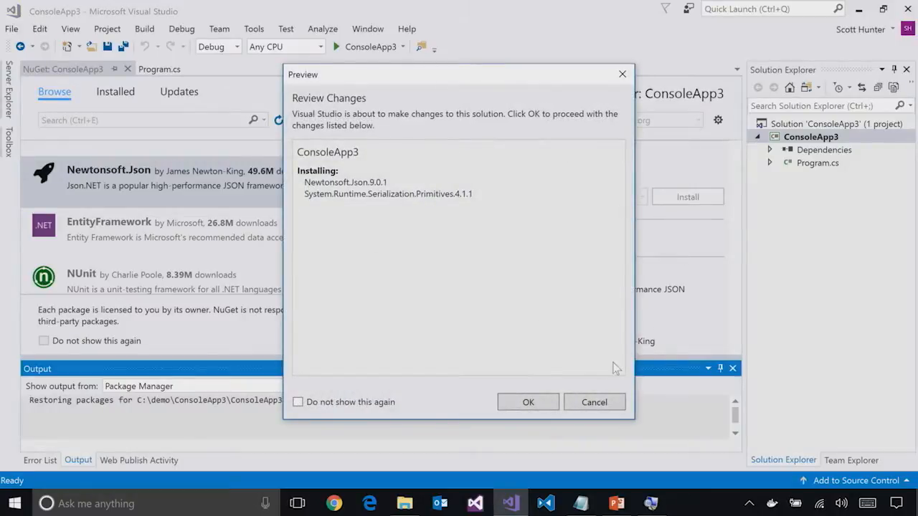
pyautogui.click(528, 402)
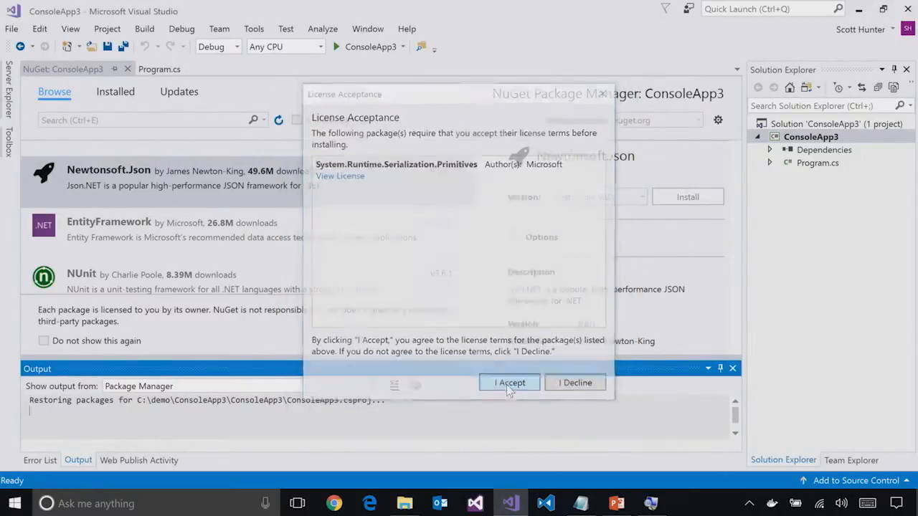
pyautogui.click(510, 382)
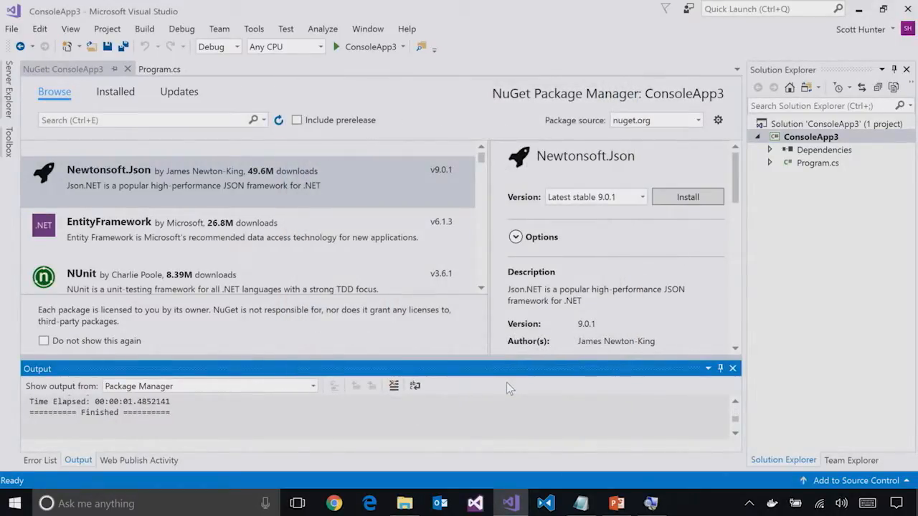
pyautogui.moveTo(312, 56)
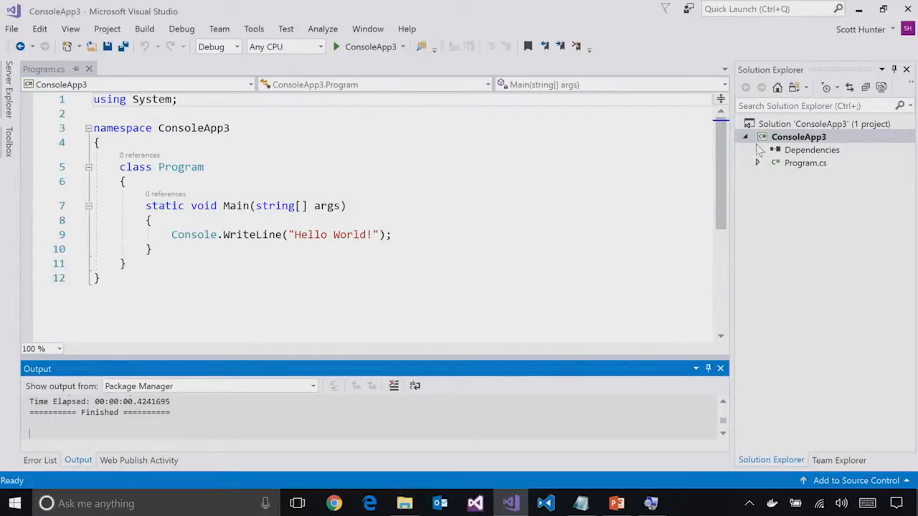
# - Expand Dependencies > NuGet to show Newtonsoft.Json (9.0.1), then bring up ConsoleApp3's project menu
pyautogui.click(758, 150)
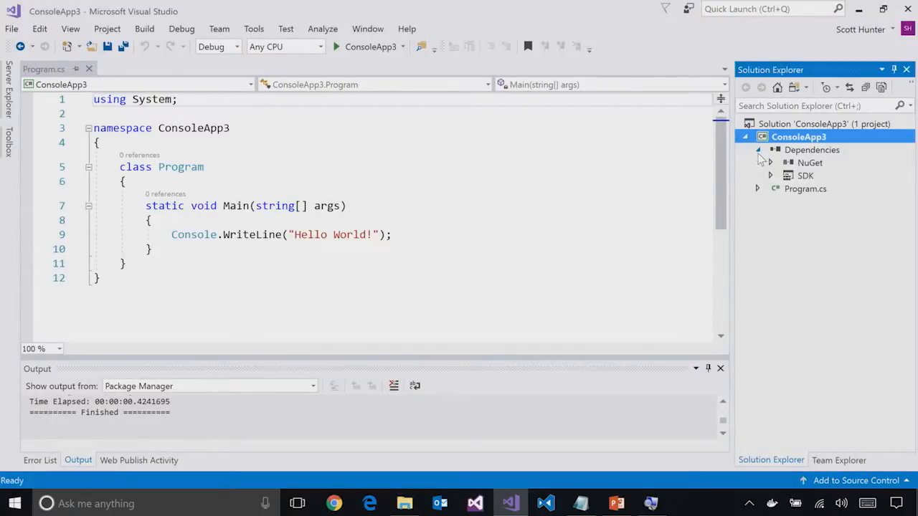
pyautogui.click(758, 150)
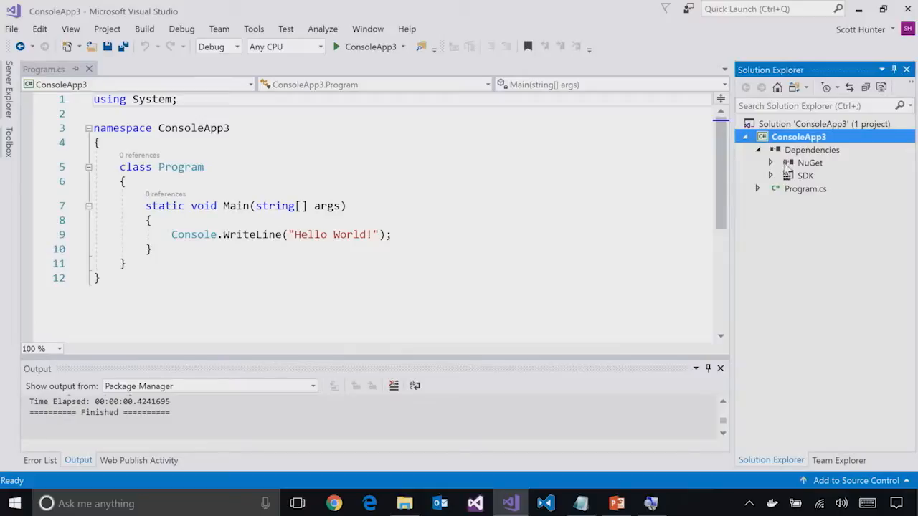
pyautogui.click(771, 162)
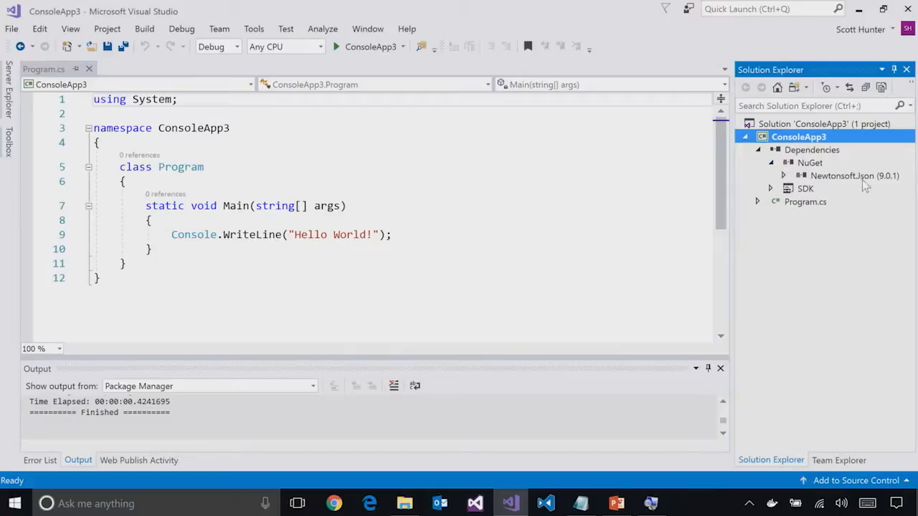
pyautogui.moveTo(861, 185)
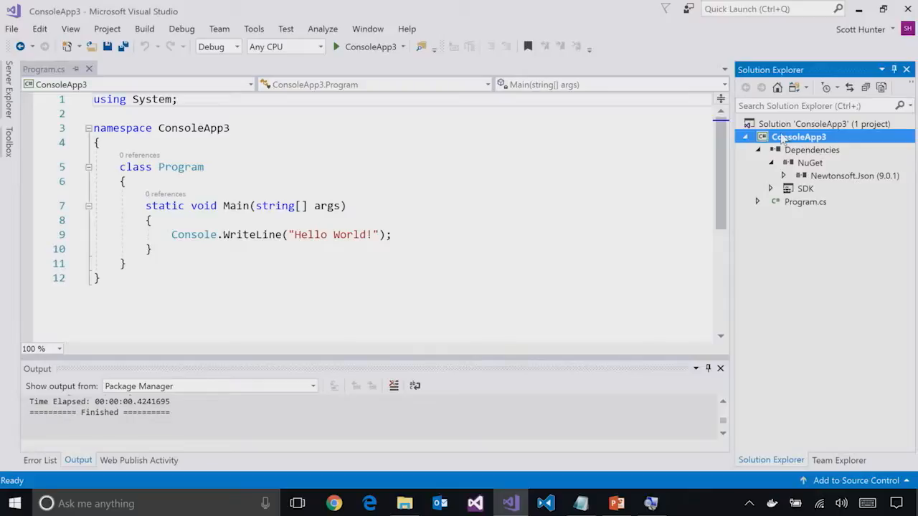
pyautogui.rightClick(799, 136)
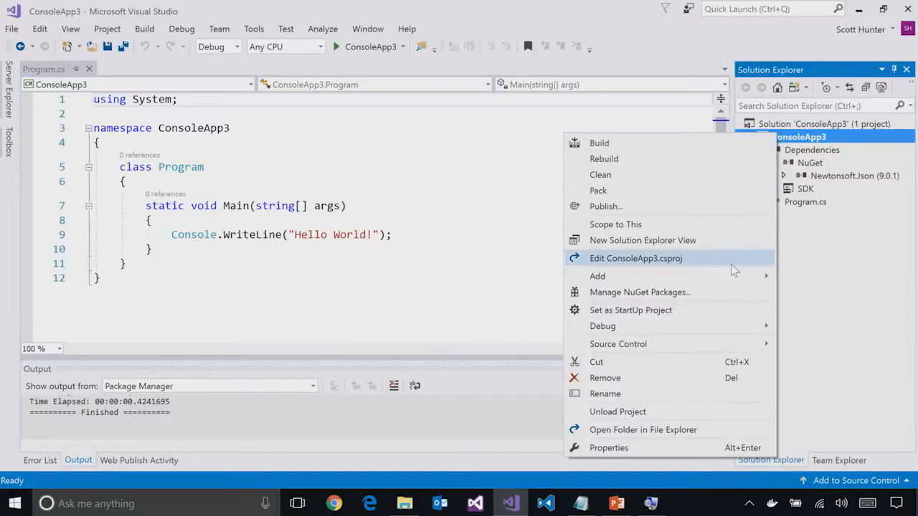
# - Delete the Newtonsoft.Json PackageReference from ConsoleApp3.csproj, save, then restore the line
pyautogui.click(635, 258)
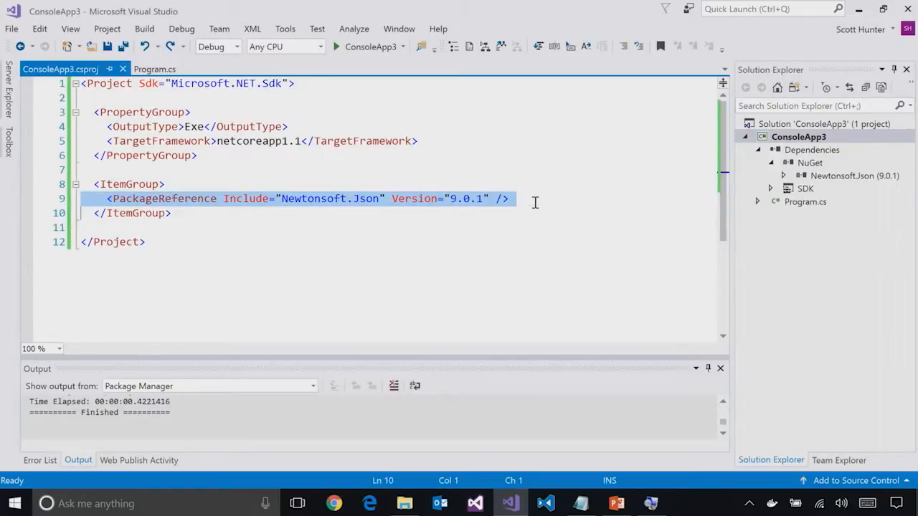
pyautogui.press('Delete')
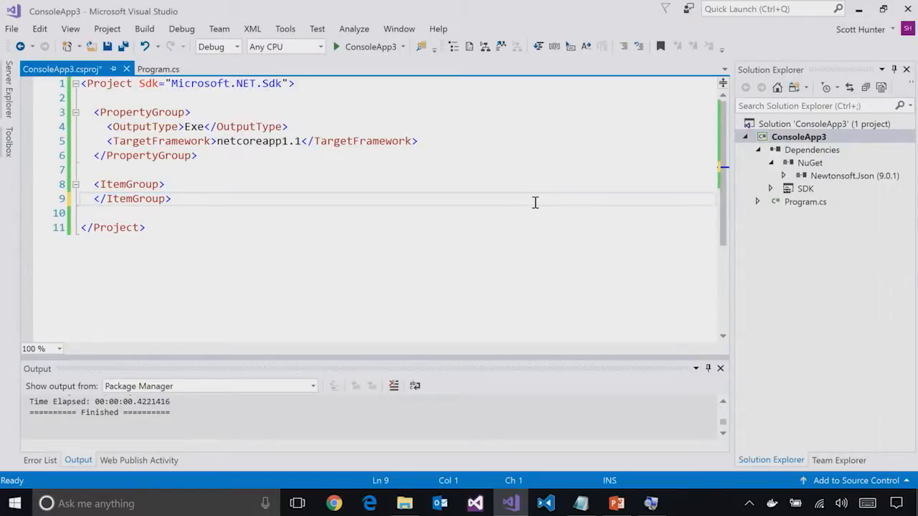
pyautogui.press('ctrl+s')
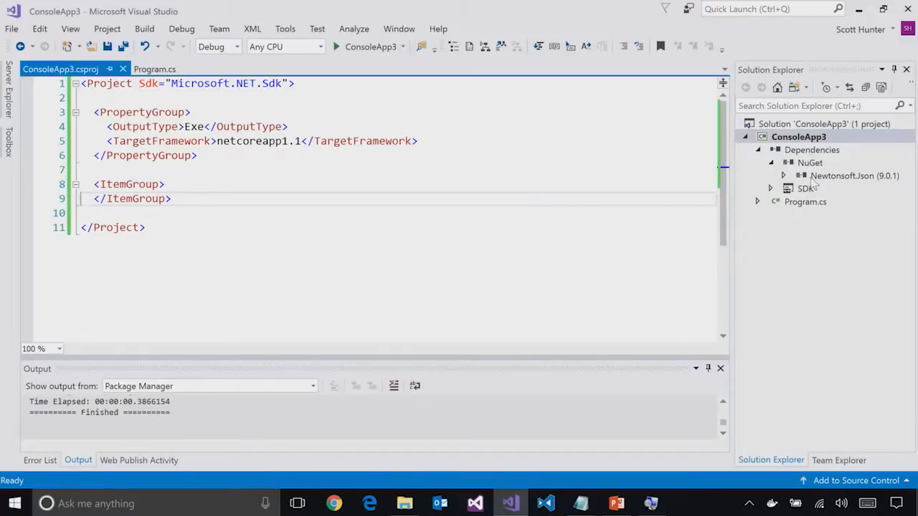
pyautogui.click(772, 162)
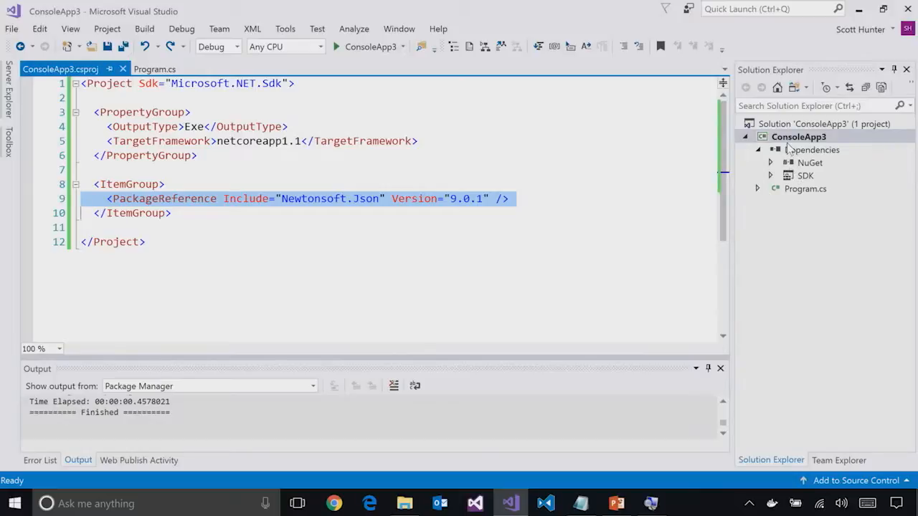
# - Copy Test.cs into the ConsoleApp3 folder, then close the ConsoleApp3 and Demo Explorer windows
pyautogui.rightClick(798, 136)
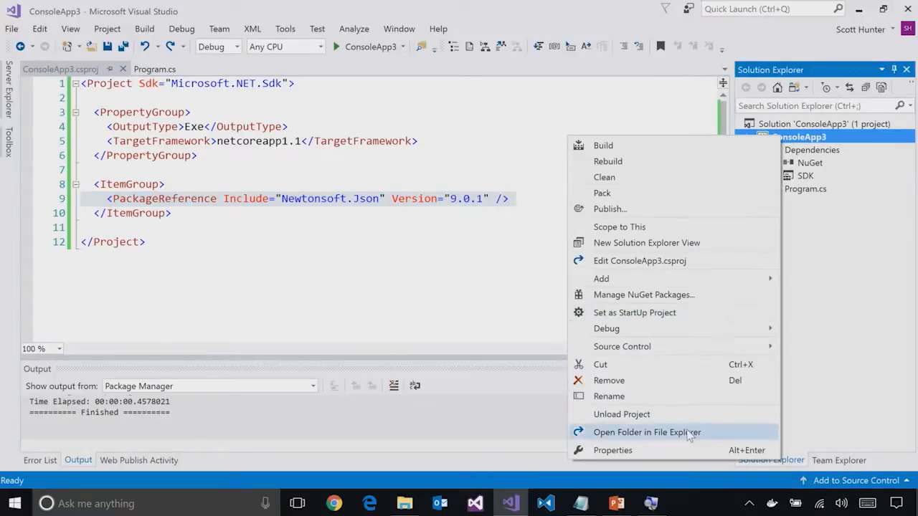
pyautogui.click(646, 432)
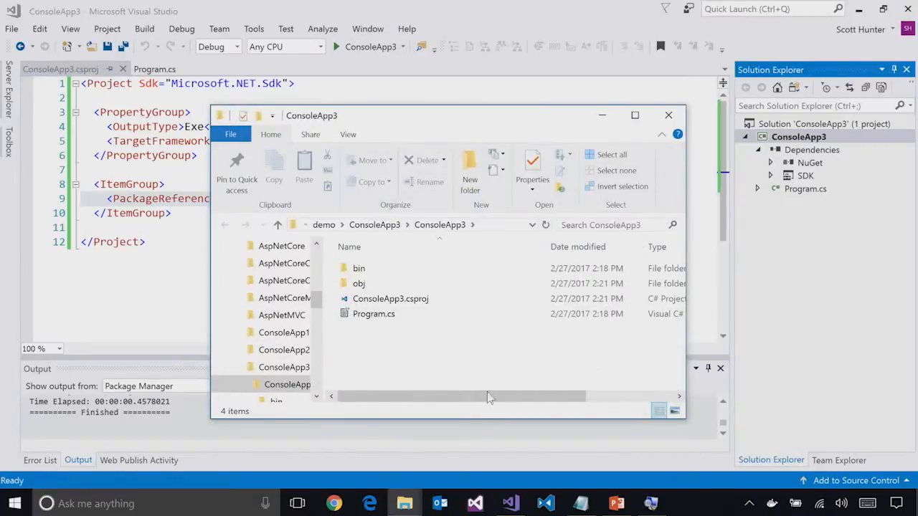
pyautogui.moveTo(405, 502)
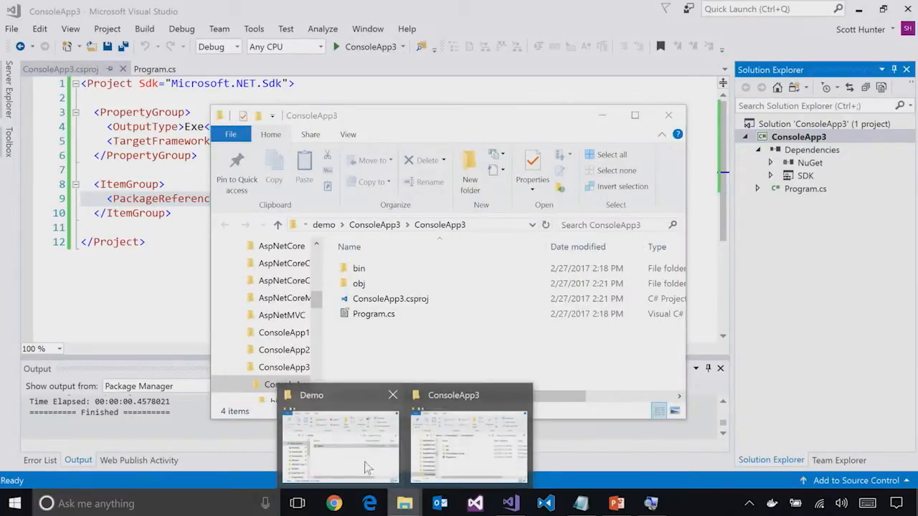
pyautogui.click(340, 444)
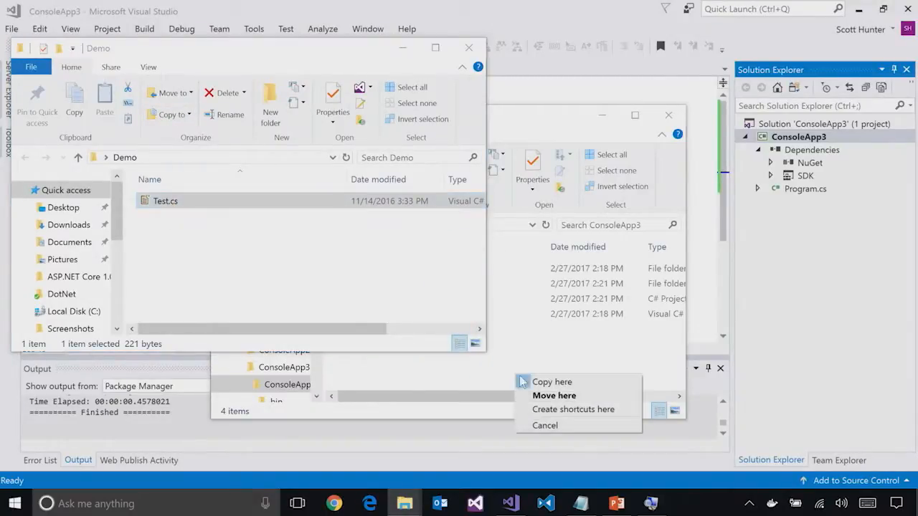
pyautogui.click(553, 381)
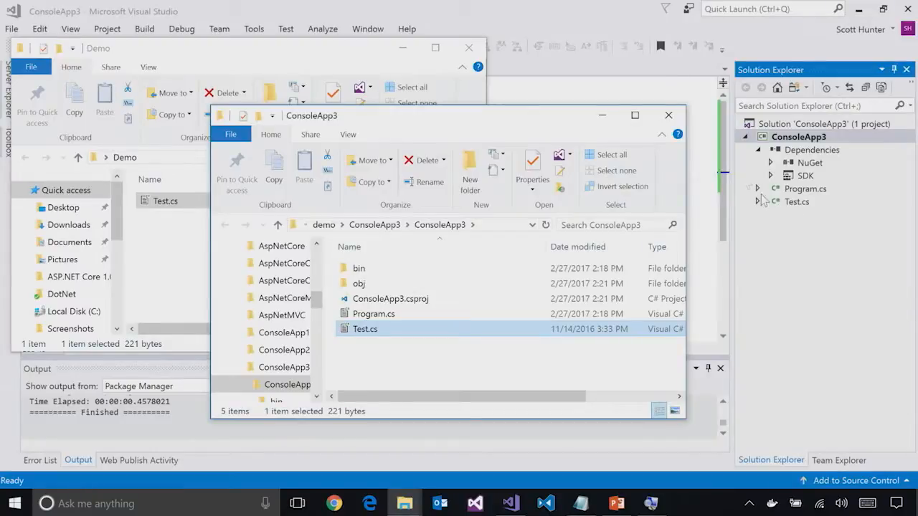
pyautogui.click(668, 114)
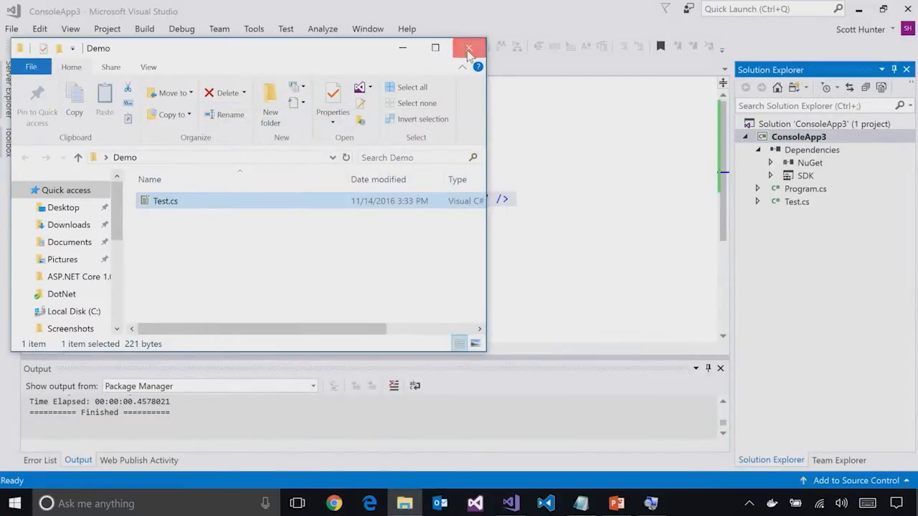
pyautogui.click(469, 48)
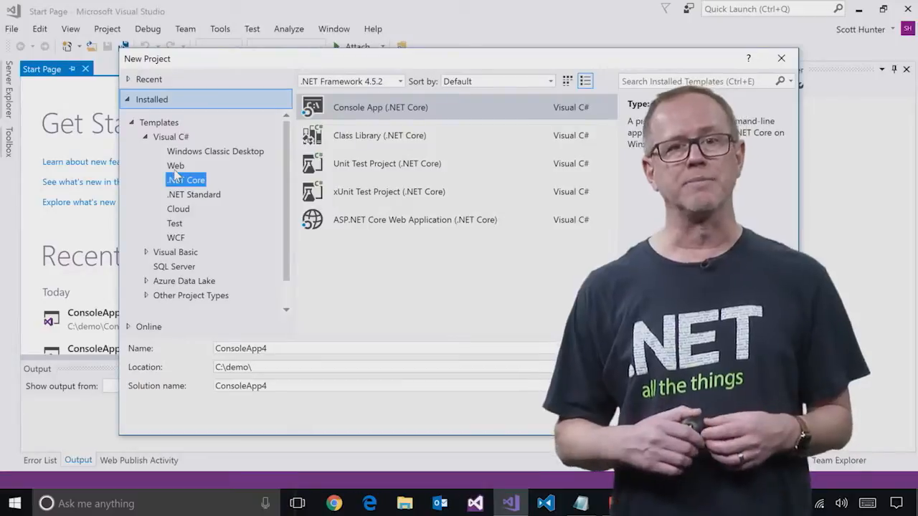
# - Create WebApplication7 with the ASP.NET Core Web Application template, Docker support unchecked
pyautogui.click(176, 166)
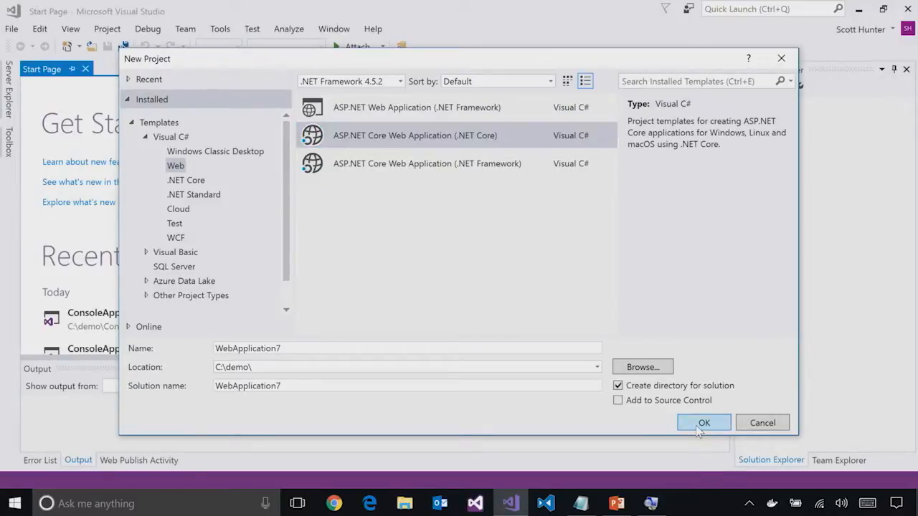
pyautogui.click(703, 422)
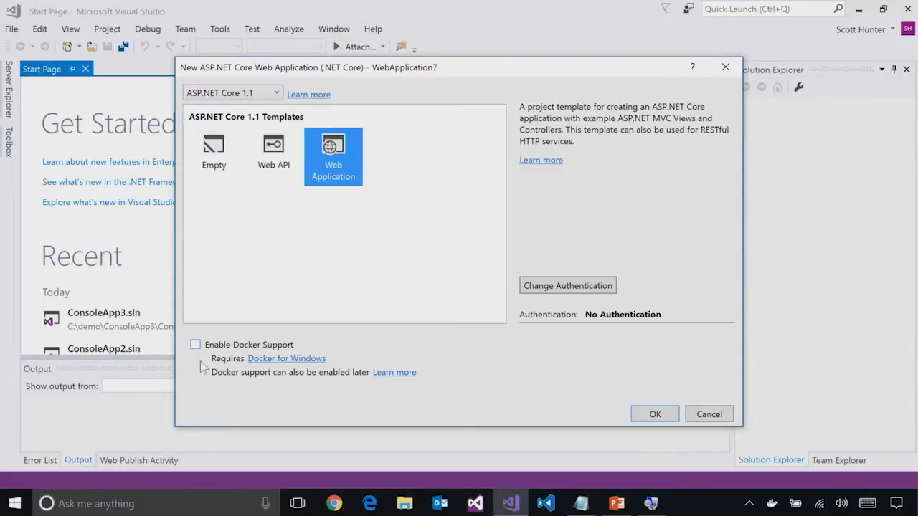
pyautogui.moveTo(253, 352)
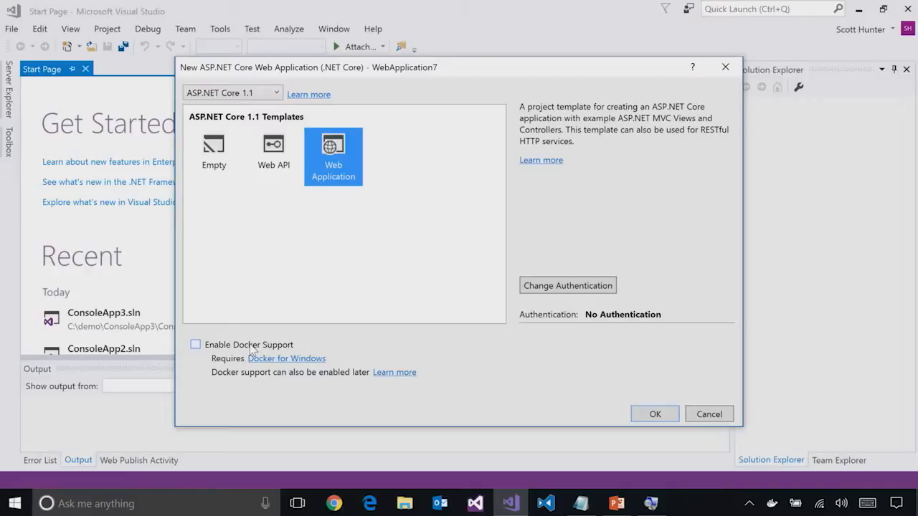
pyautogui.moveTo(302, 360)
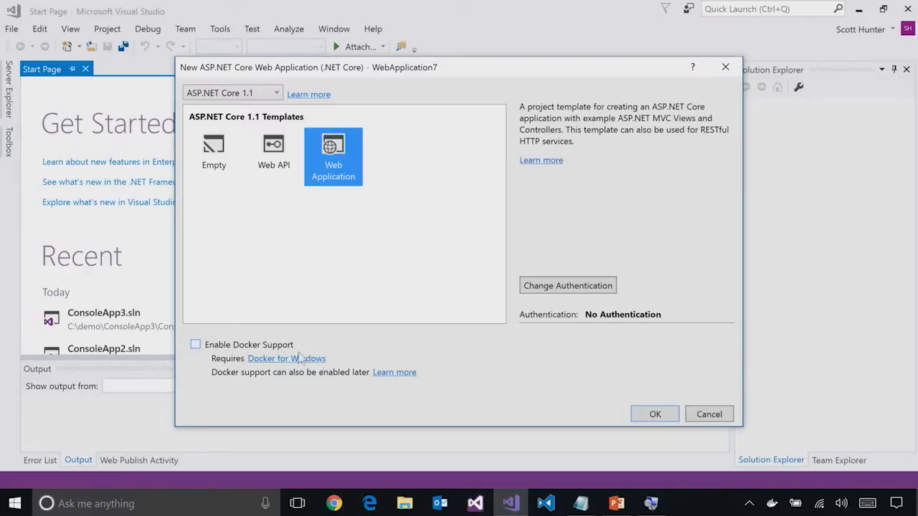
pyautogui.click(654, 414)
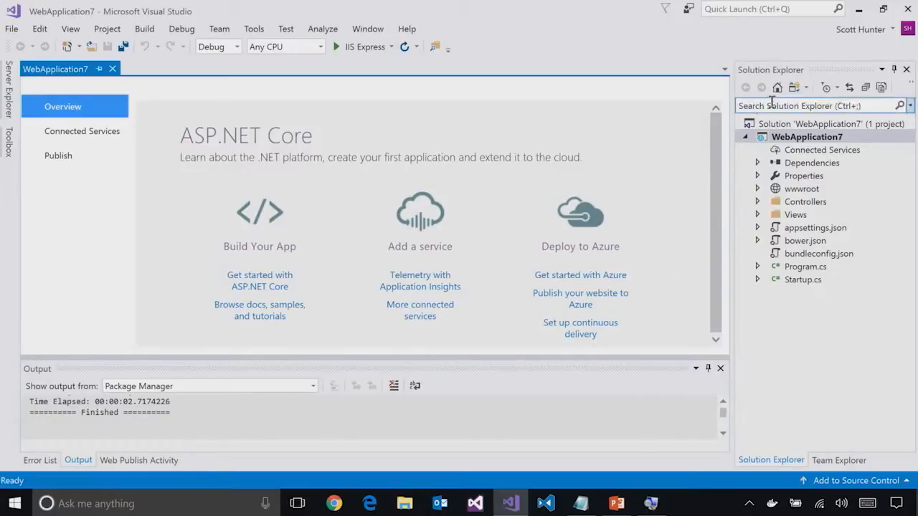
# - Select WebApplication7 and bring up its project menu for Add > Docker Support
pyautogui.click(807, 136)
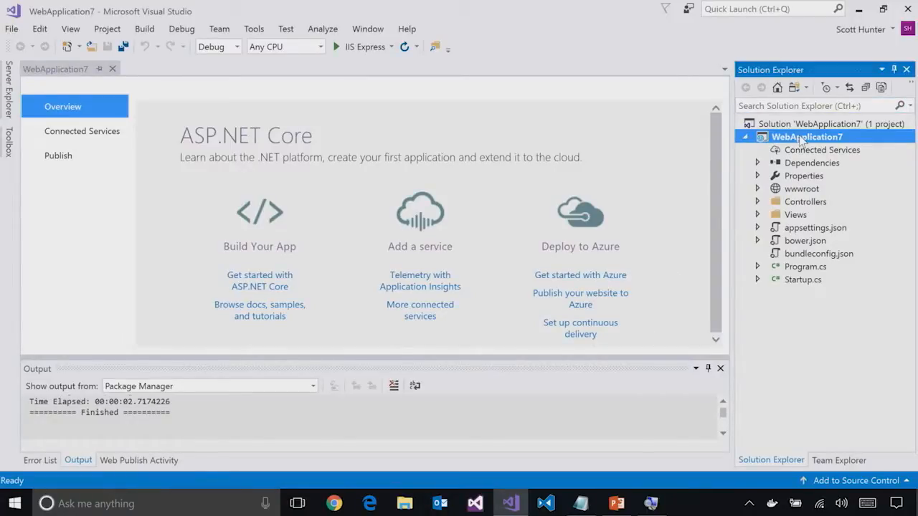
pyautogui.rightClick(807, 136)
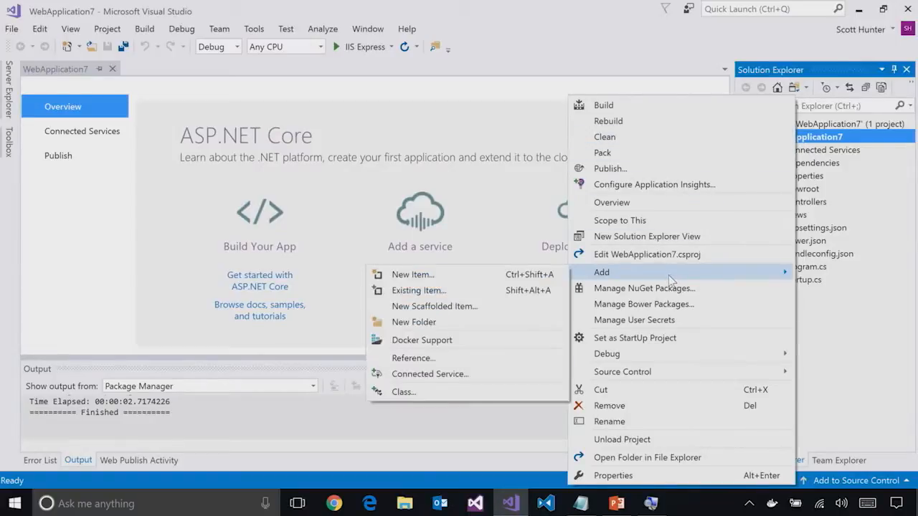
pyautogui.moveTo(422, 340)
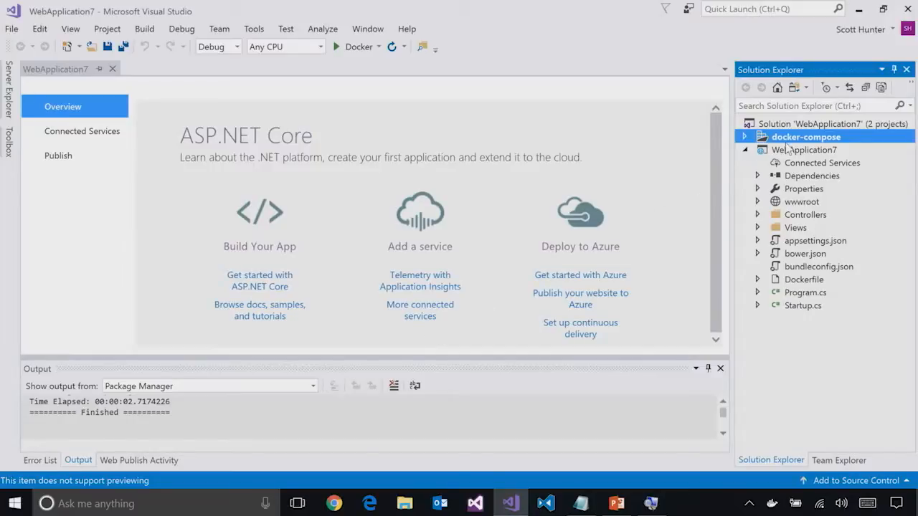
# - Expand Controllers > HomeController and open Index() with a breakpoint on return View()
pyautogui.click(804, 150)
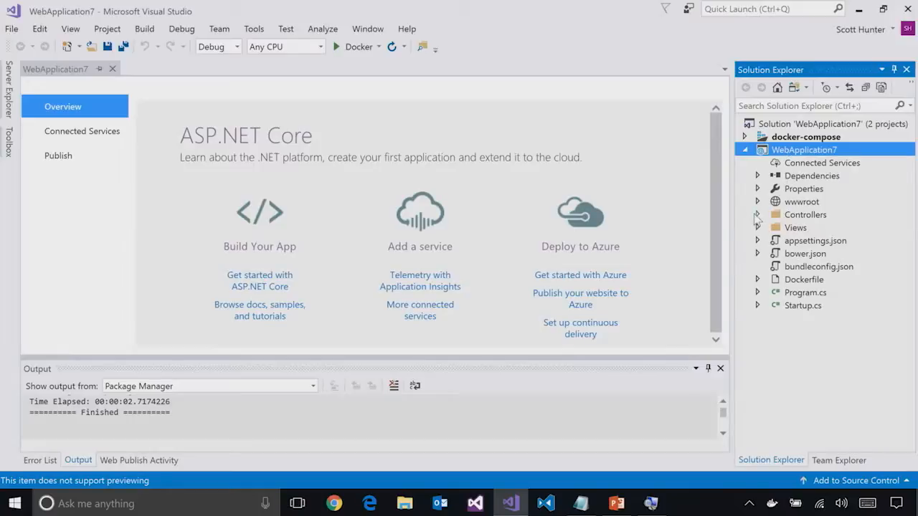
pyautogui.click(758, 214)
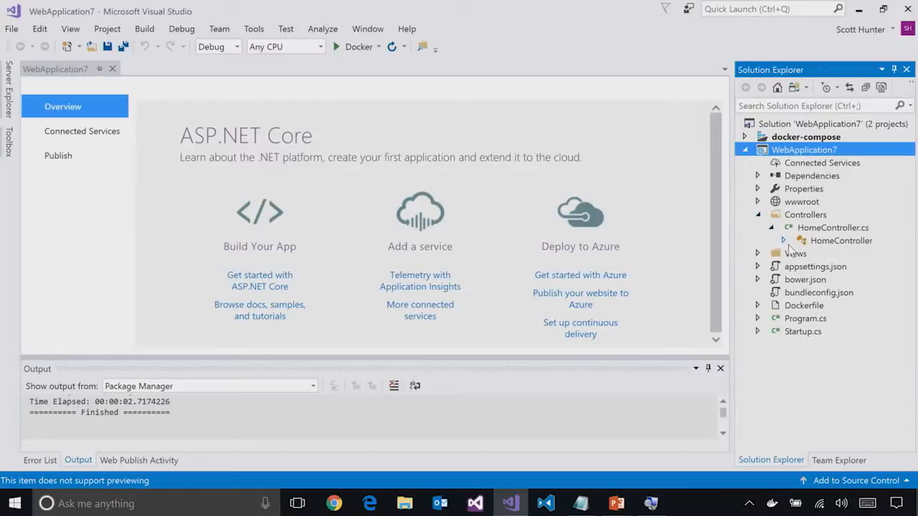
pyautogui.click(783, 240)
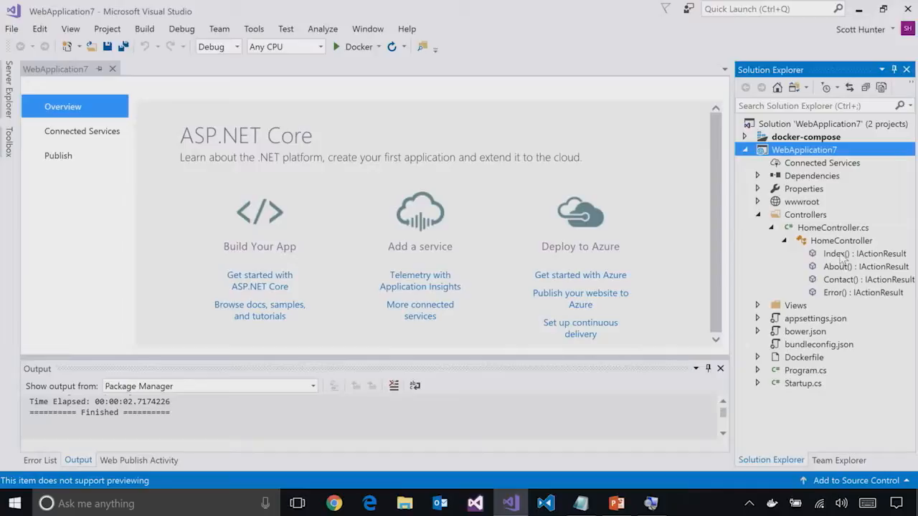
pyautogui.doubleClick(864, 253)
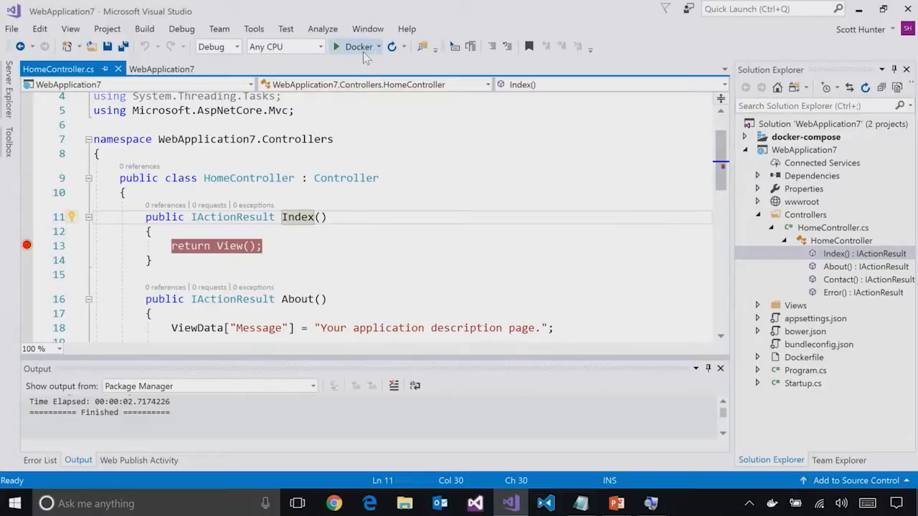
pyautogui.moveTo(359, 47)
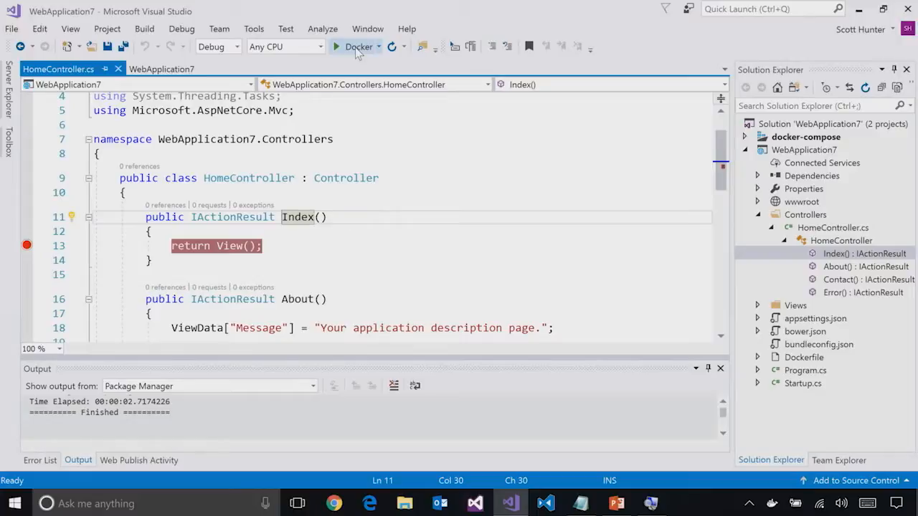
# - Debug WebApplication7 in a Docker container until the Index breakpoint hits, then stop debugging
pyautogui.click(336, 47)
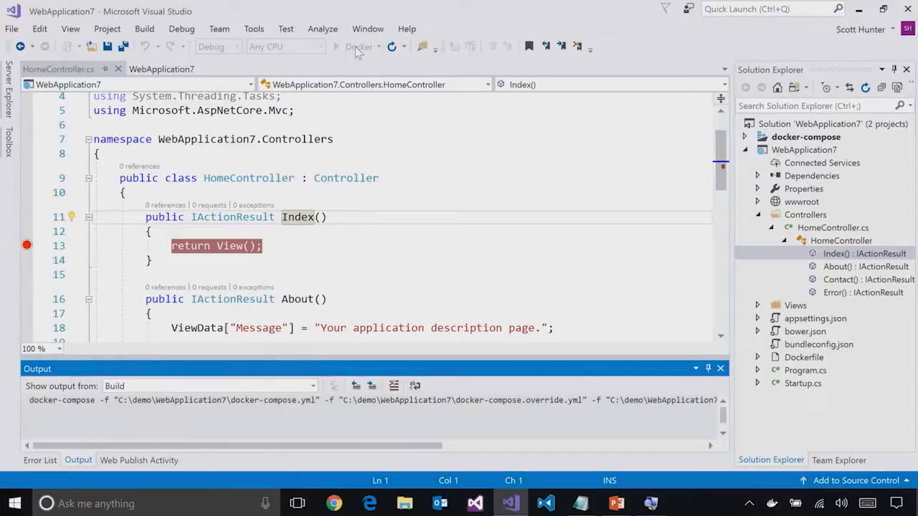
pyautogui.click(356, 46)
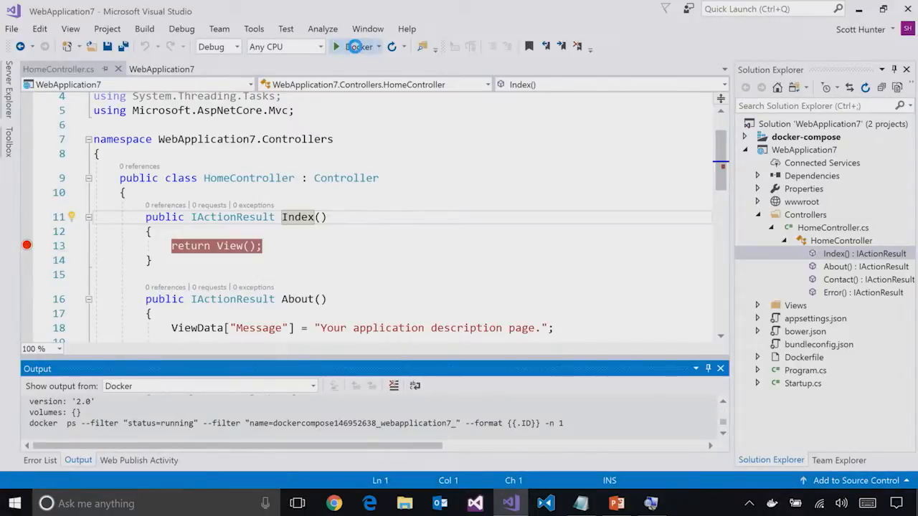
pyautogui.click(337, 46)
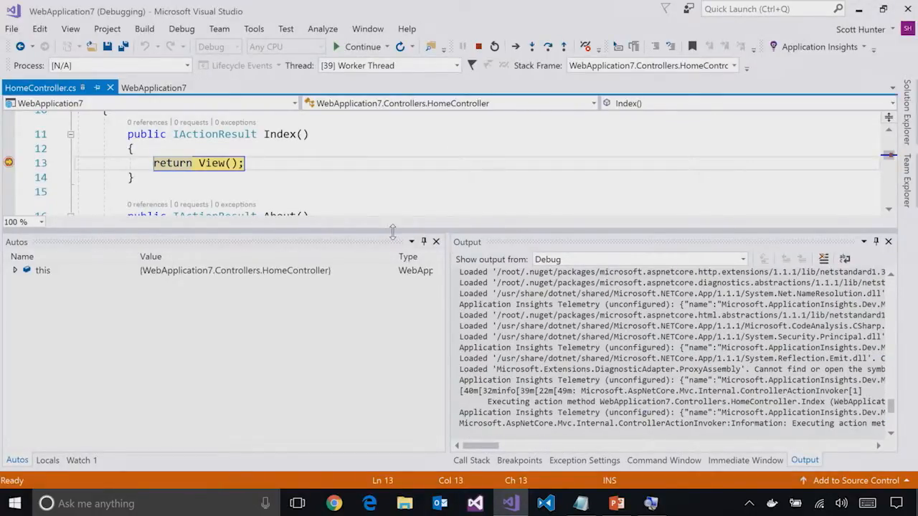
pyautogui.moveTo(348, 186)
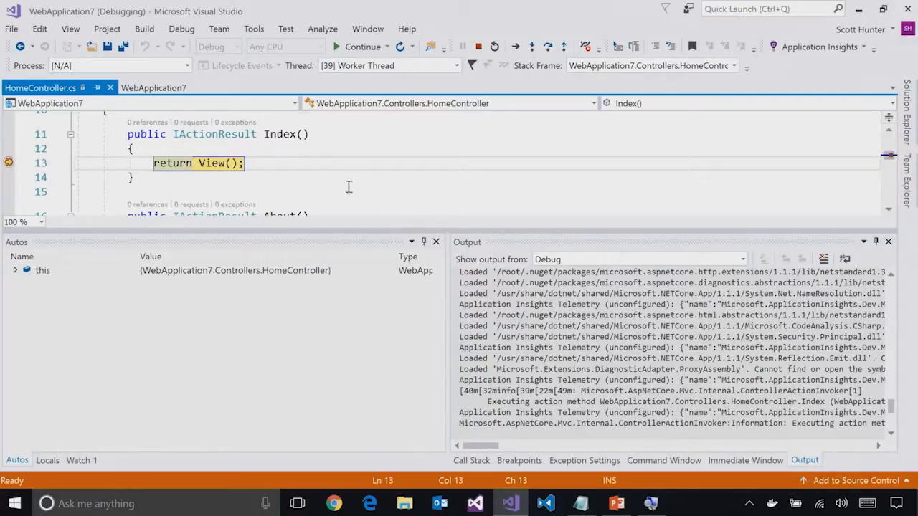
pyautogui.click(180, 29)
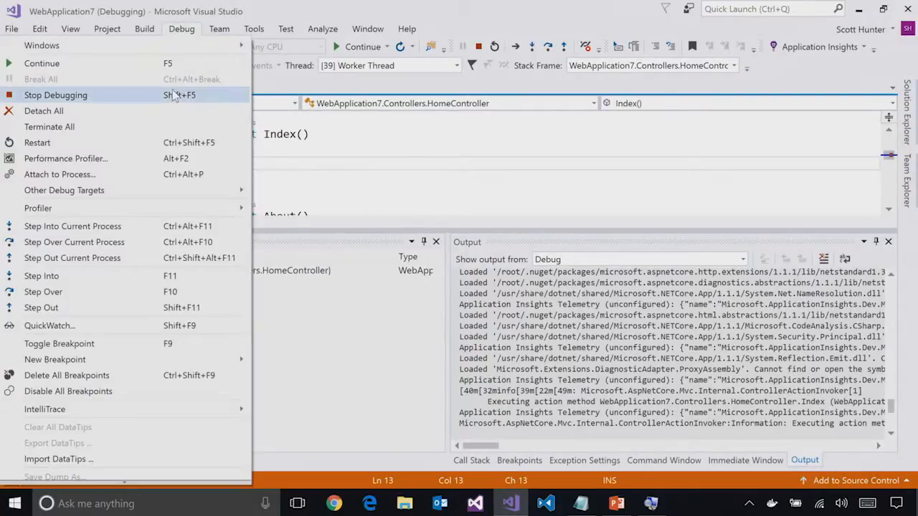
pyautogui.click(56, 95)
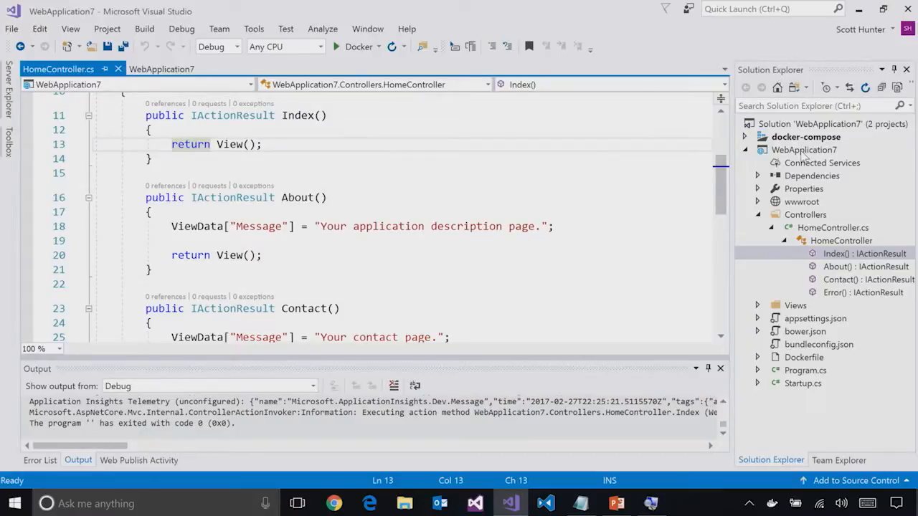
# - Pick Azure App Service Linux (Preview) as WebApplication7's publish target and start publishing
pyautogui.rightClick(803, 150)
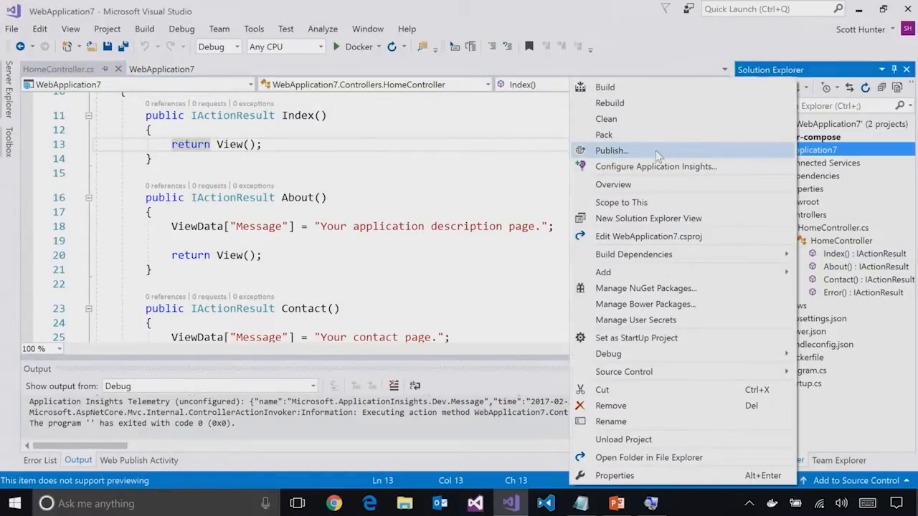
pyautogui.click(611, 150)
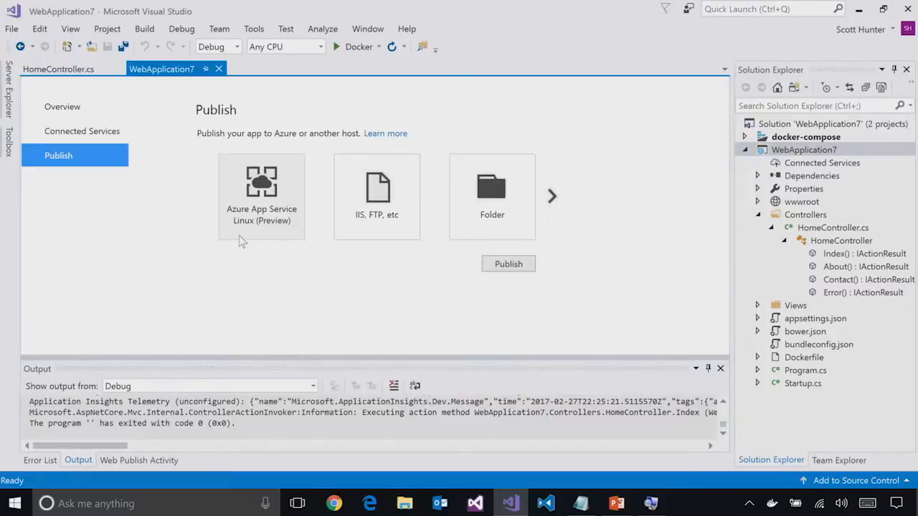
pyautogui.click(261, 196)
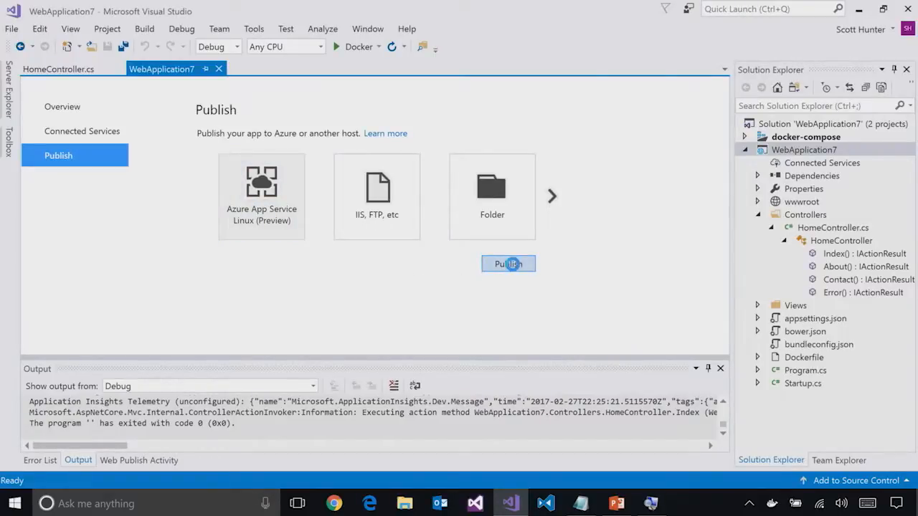
pyautogui.click(509, 264)
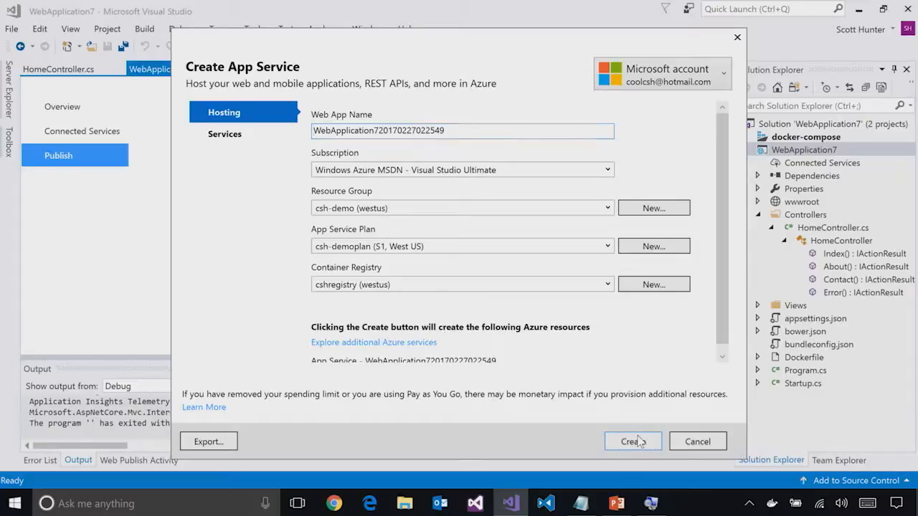
# - Create the new Azure App Service and load the published azurewebsites.net home page
pyautogui.click(633, 441)
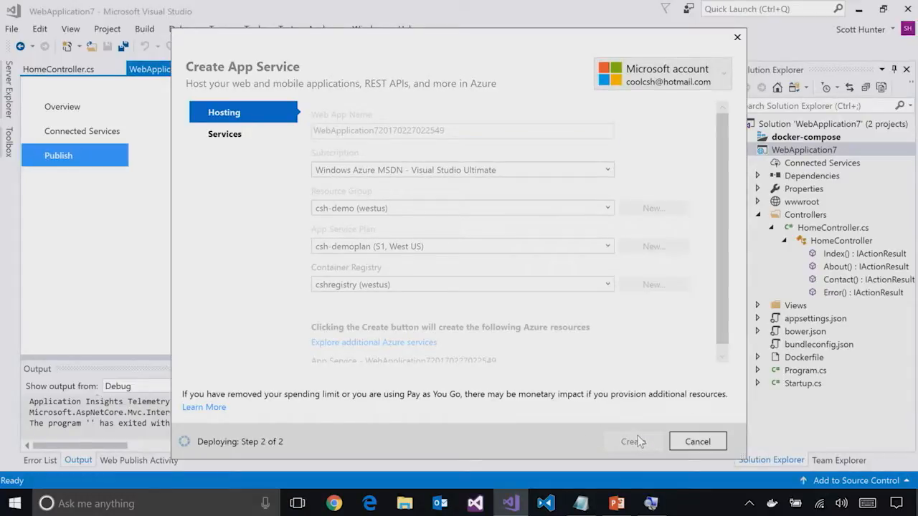
pyautogui.click(633, 441)
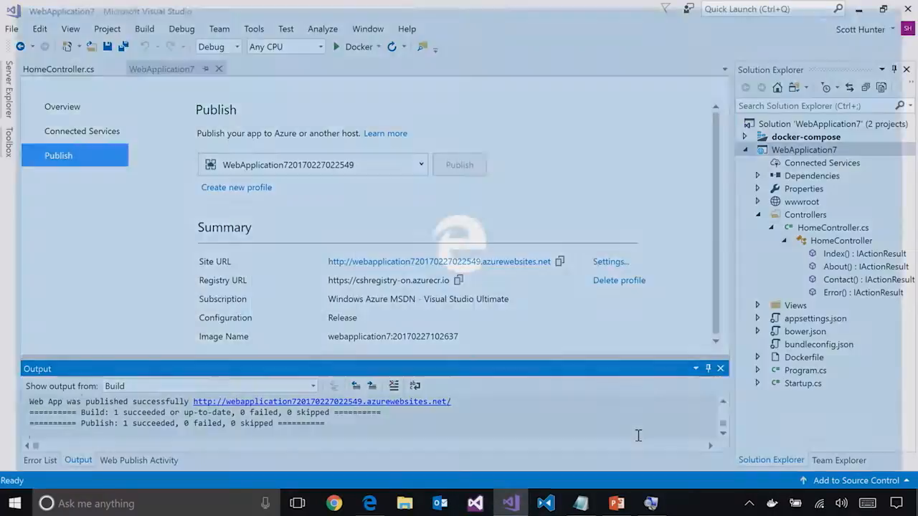
pyautogui.click(321, 402)
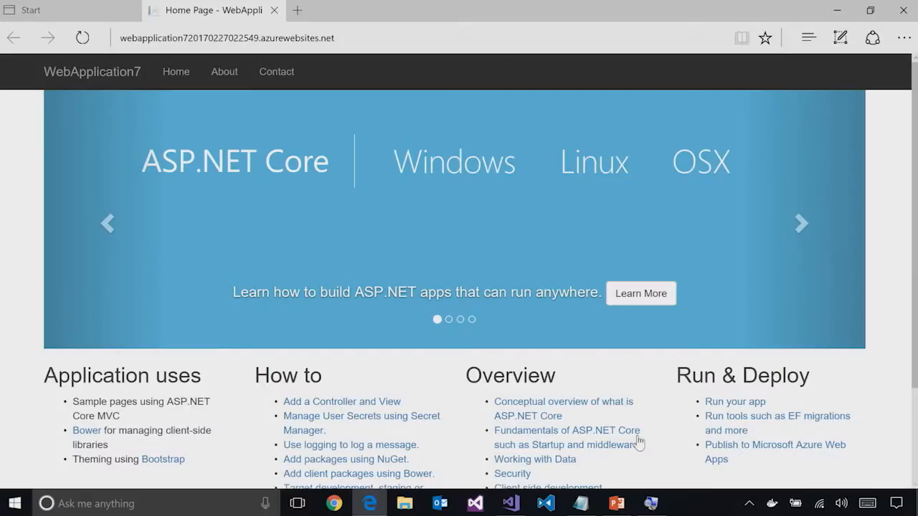